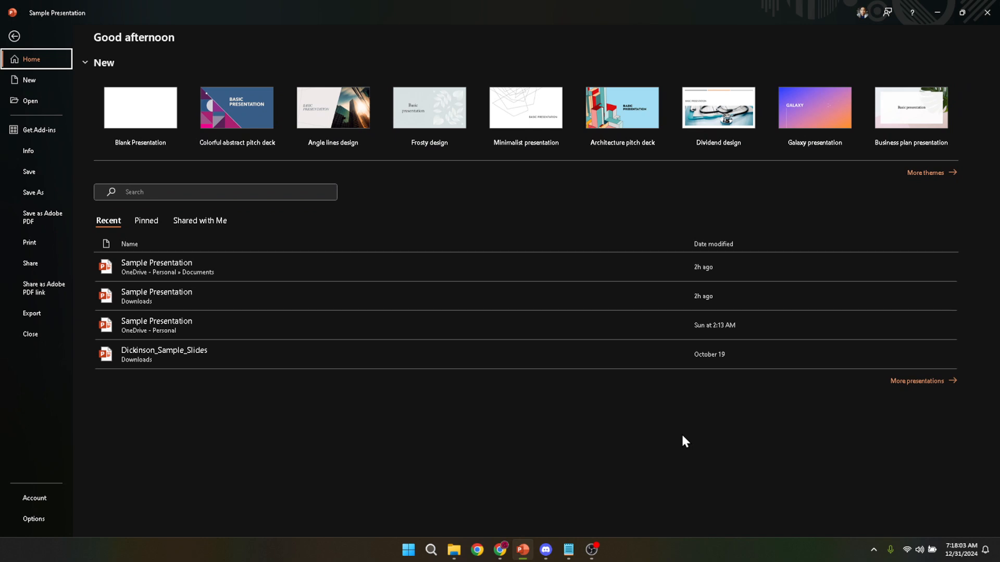
mouse_move(667, 448)
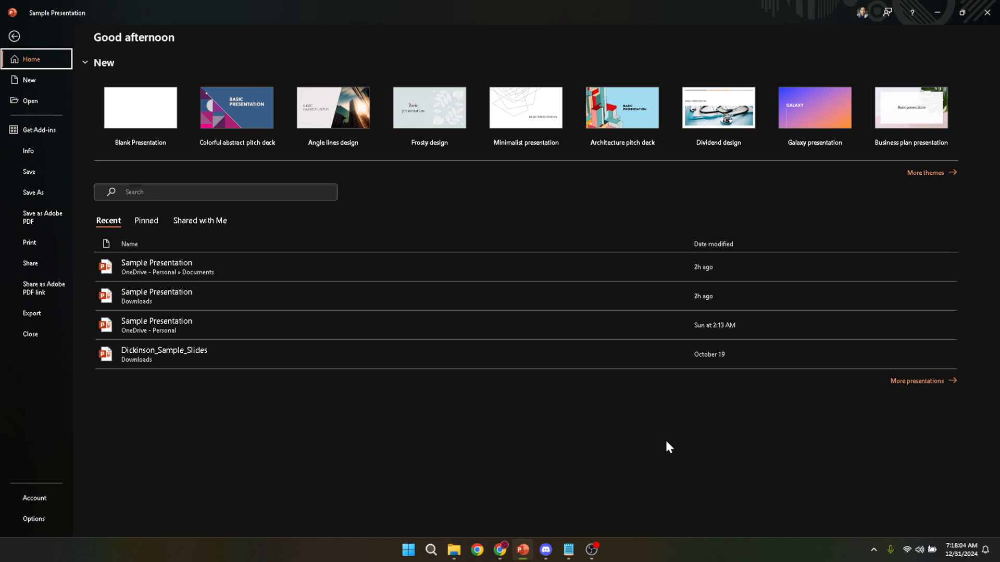
mouse_move(691, 526)
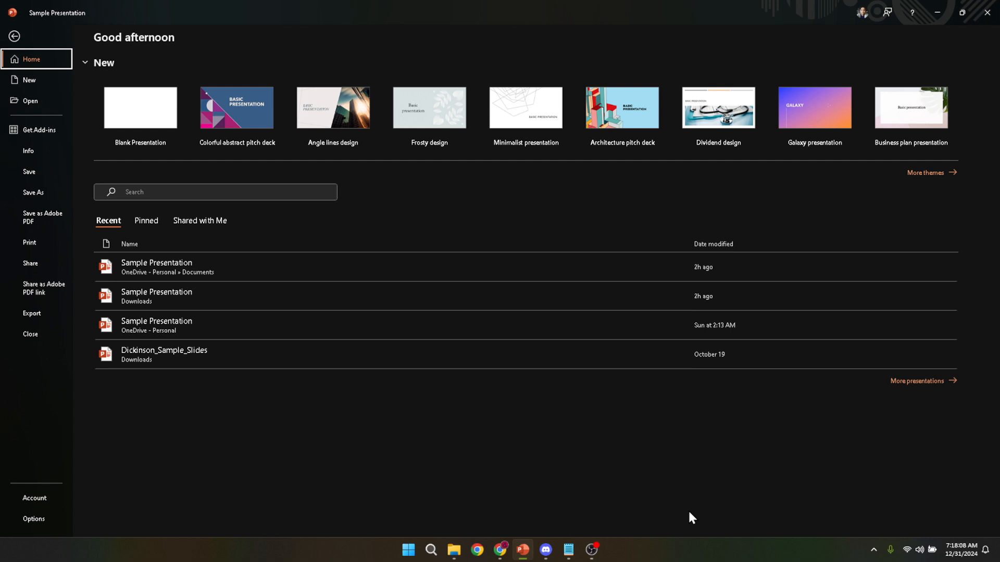
mouse_move(681, 509)
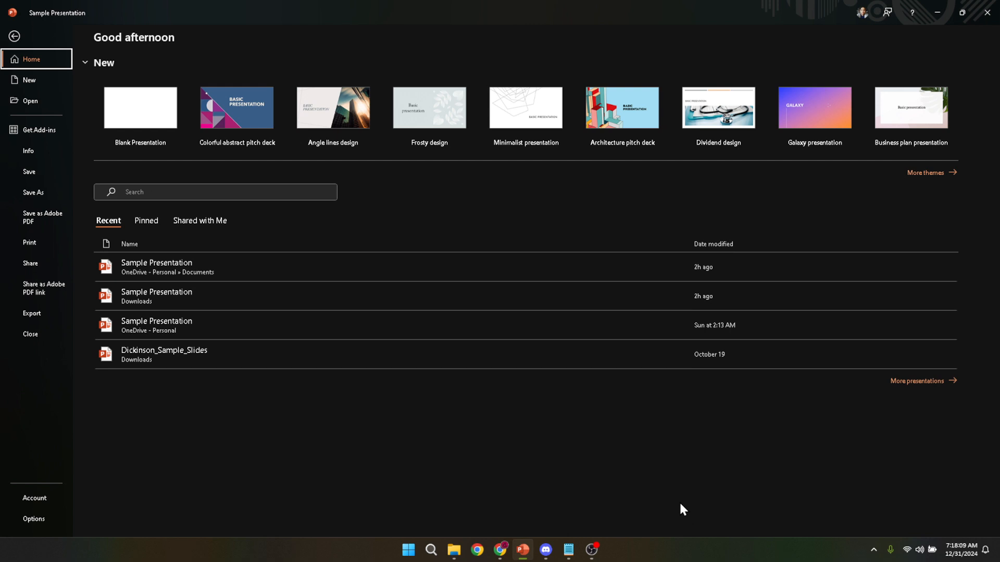
mouse_move(677, 510)
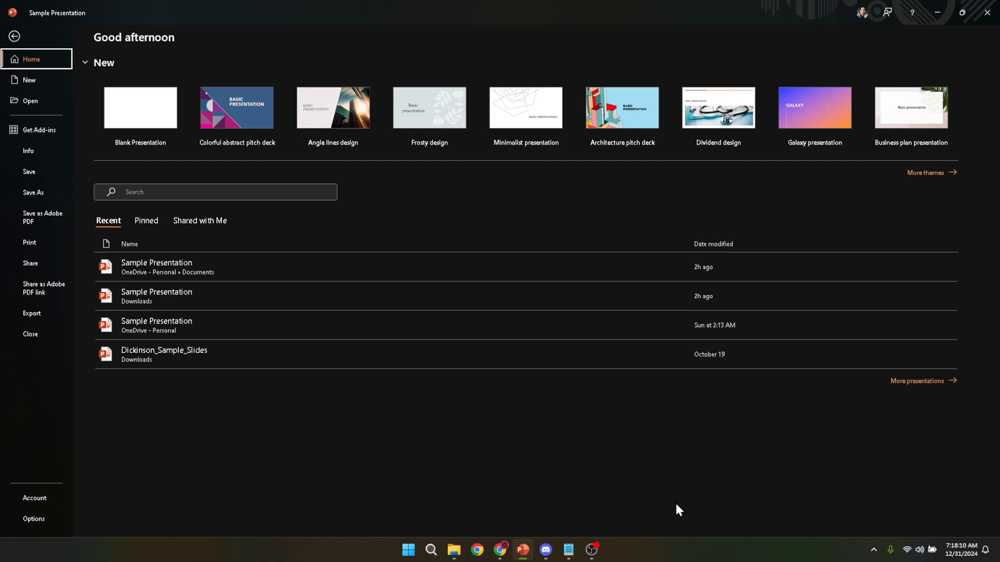
mouse_move(673, 500)
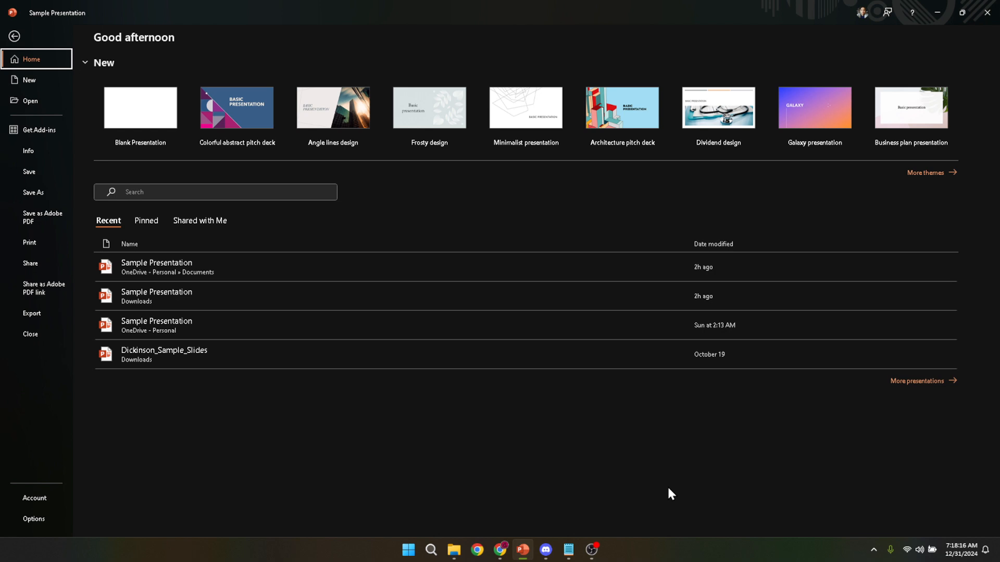
mouse_move(565, 283)
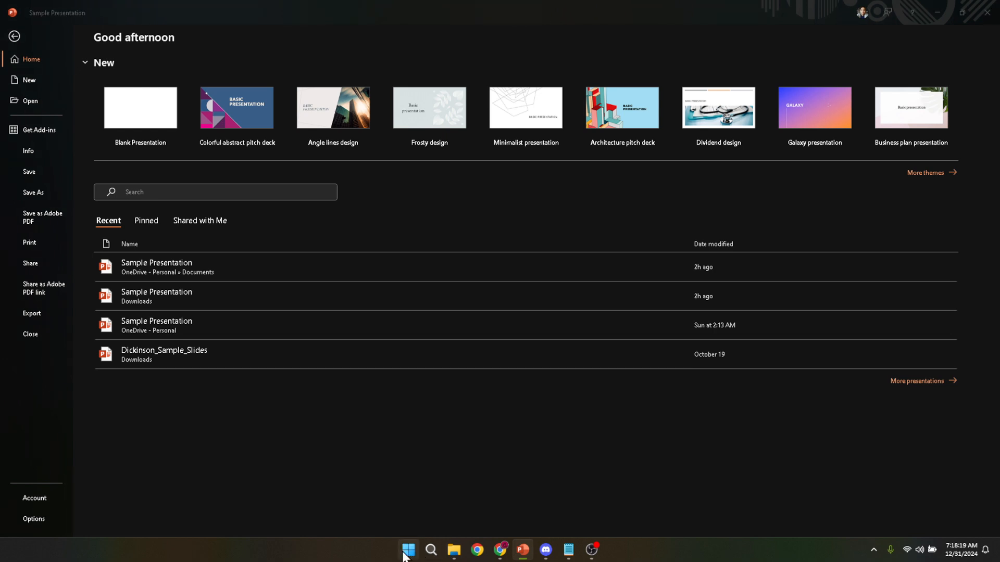
- Open the Windows 11 Start menu from the taskbar
left_click(409, 548)
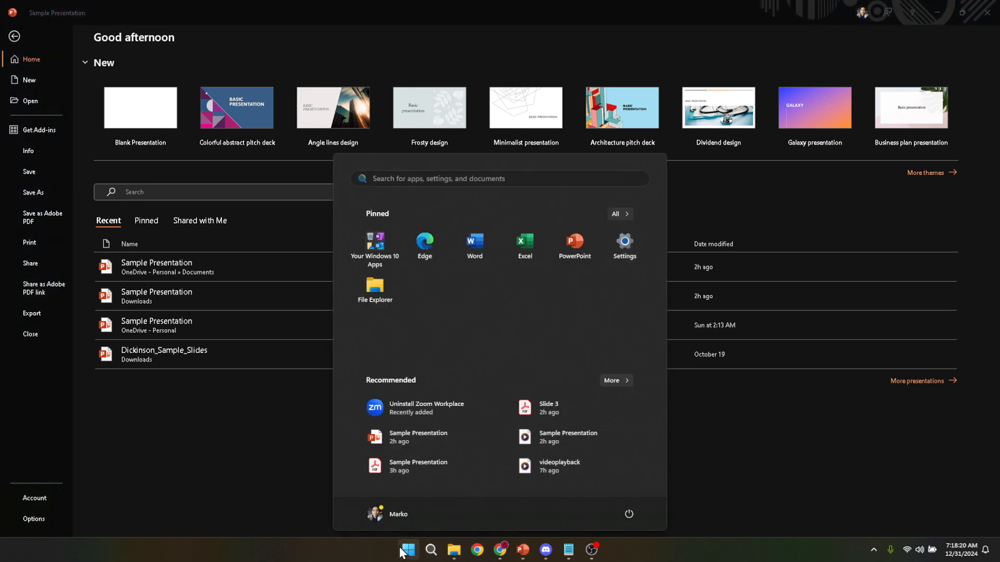
mouse_move(719, 463)
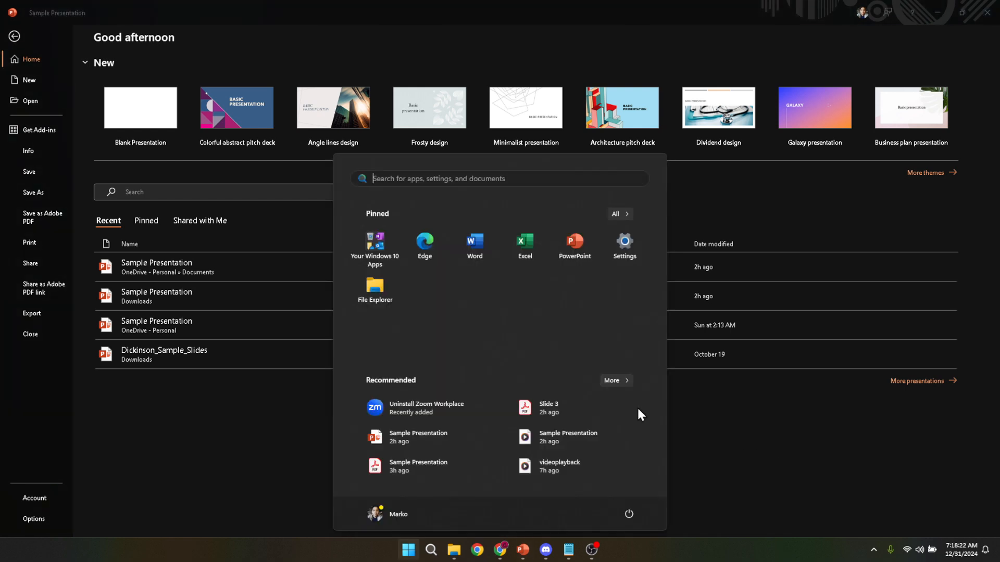
mouse_move(492, 322)
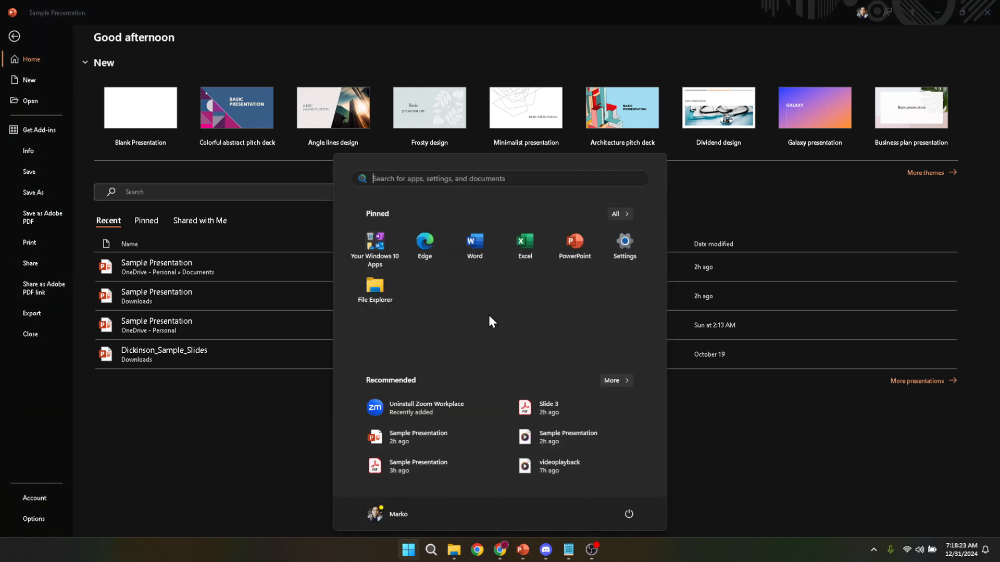
mouse_move(447, 208)
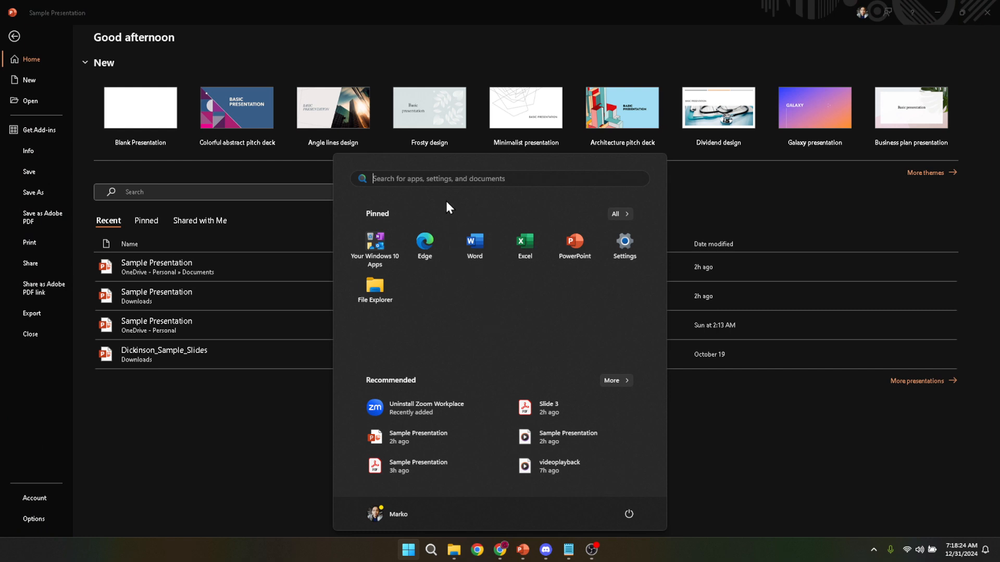
mouse_move(433, 172)
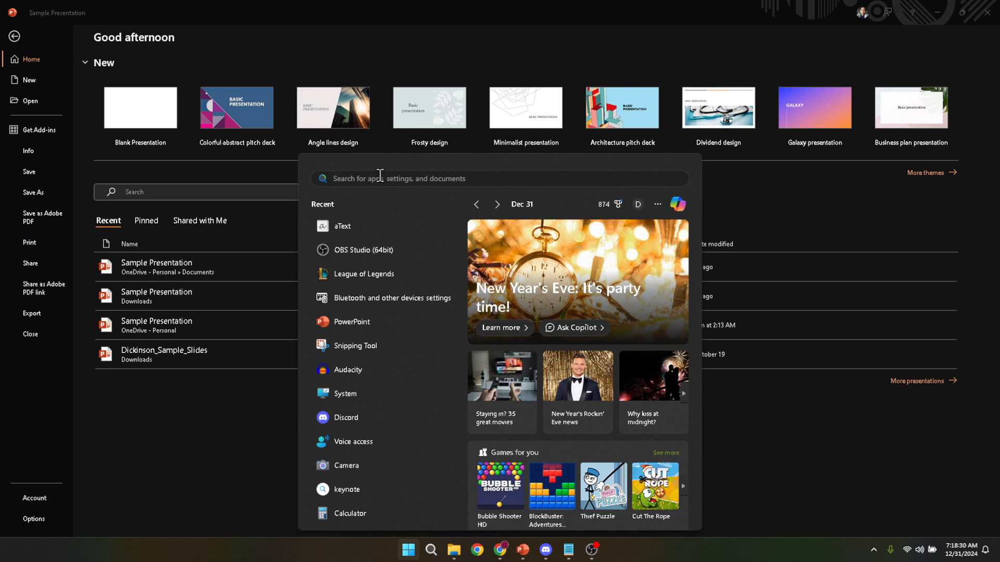
mouse_move(387, 200)
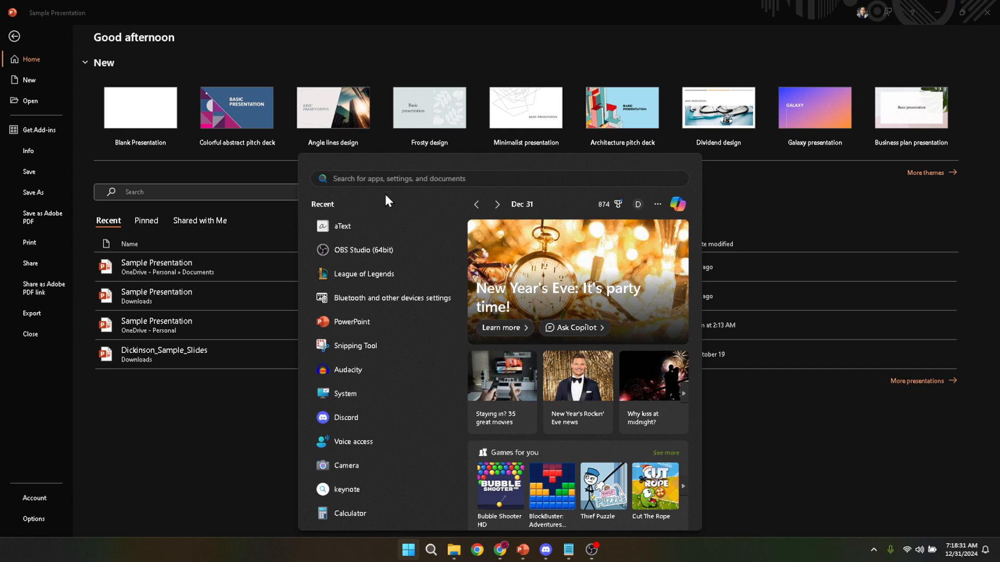
- Search the Start menu for 'PowerPoint' and launch the PowerPoint app from Best match
type("PowerPoint")
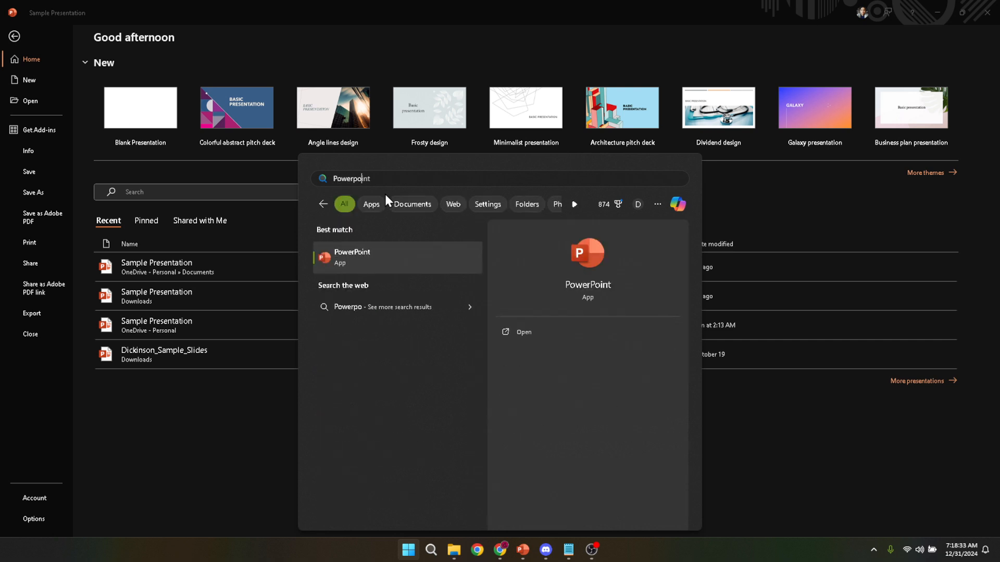
type("t")
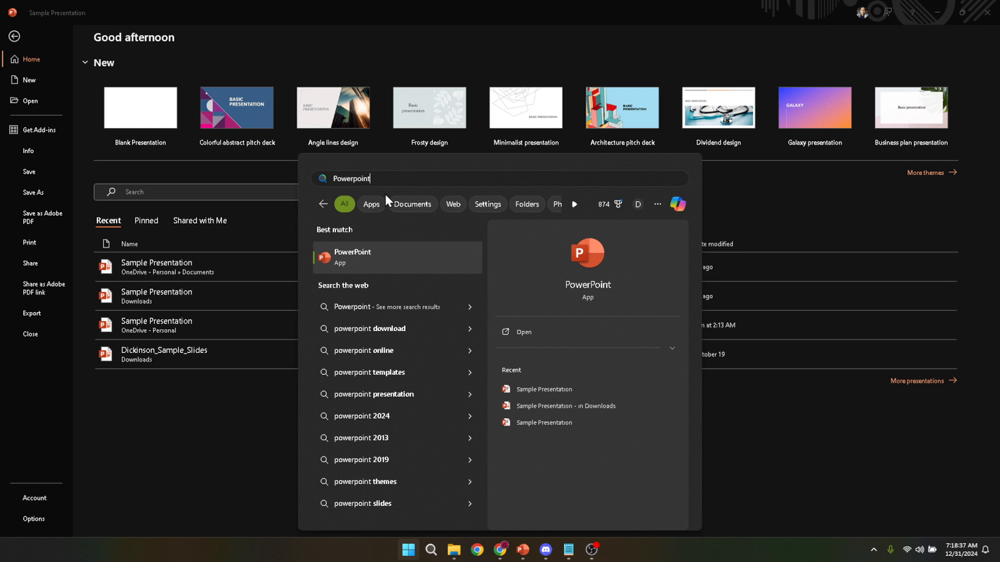
mouse_move(391, 199)
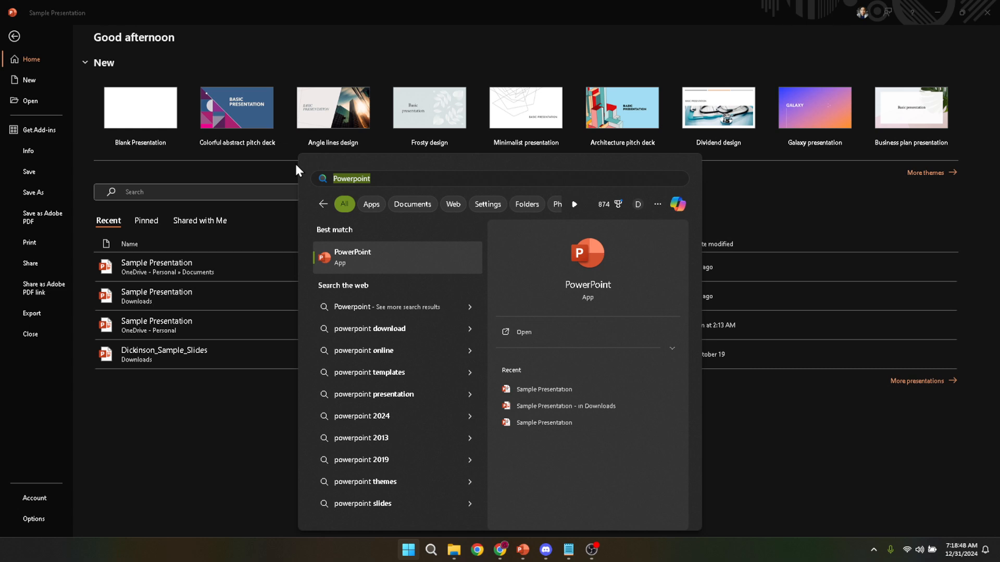
mouse_move(367, 266)
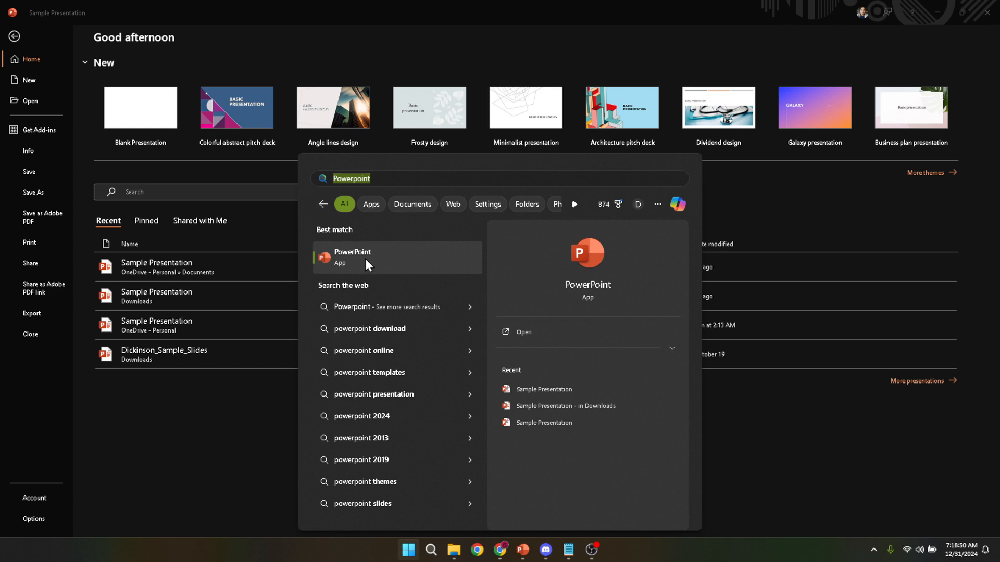
mouse_move(356, 260)
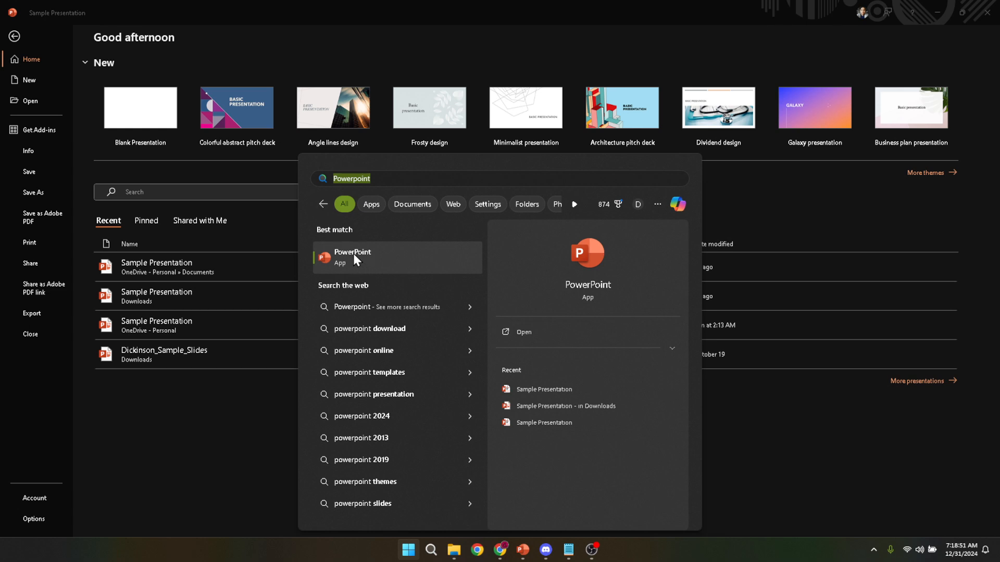
mouse_move(361, 258)
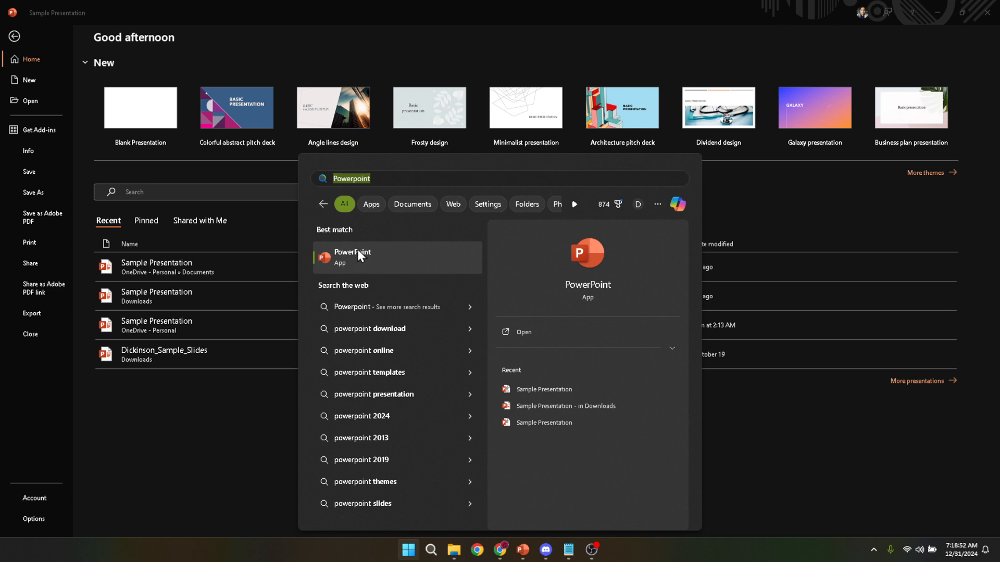
left_click(352, 257)
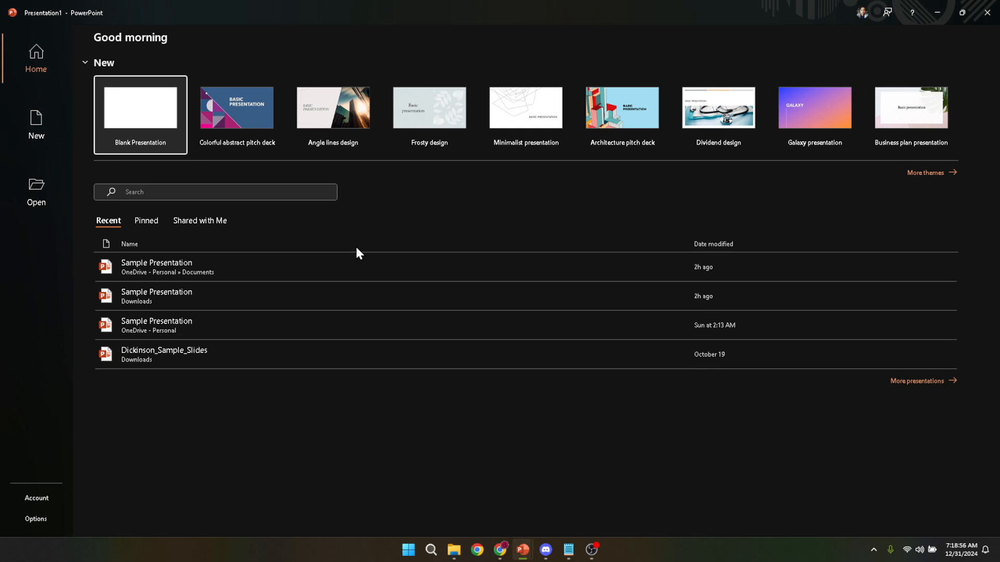
mouse_move(348, 253)
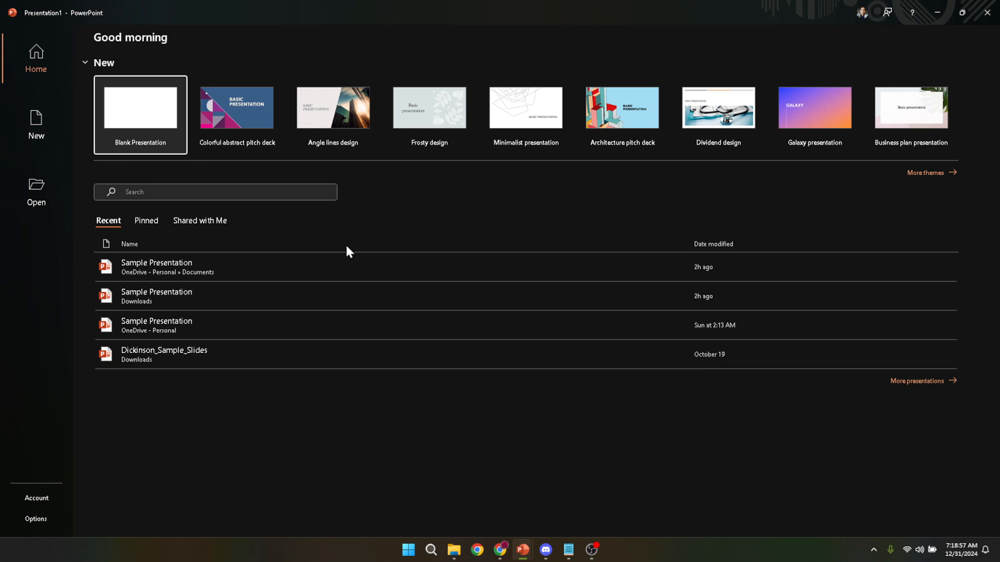
mouse_move(339, 263)
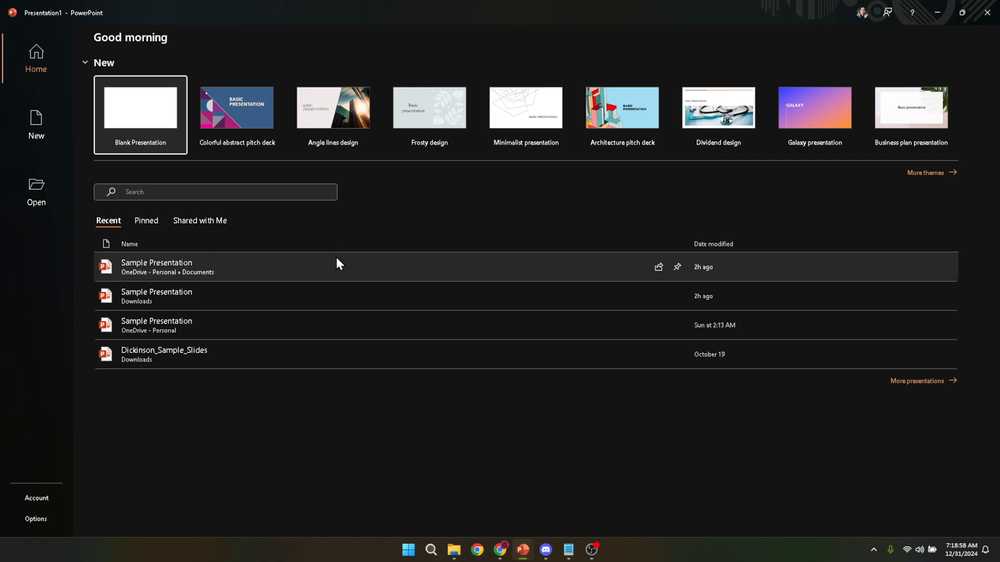
mouse_move(338, 263)
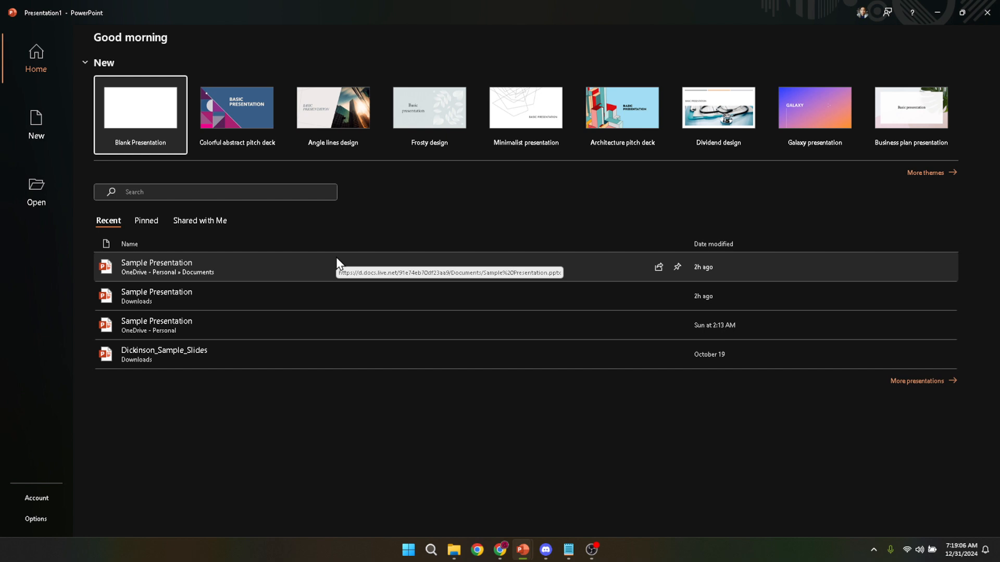
mouse_move(389, 223)
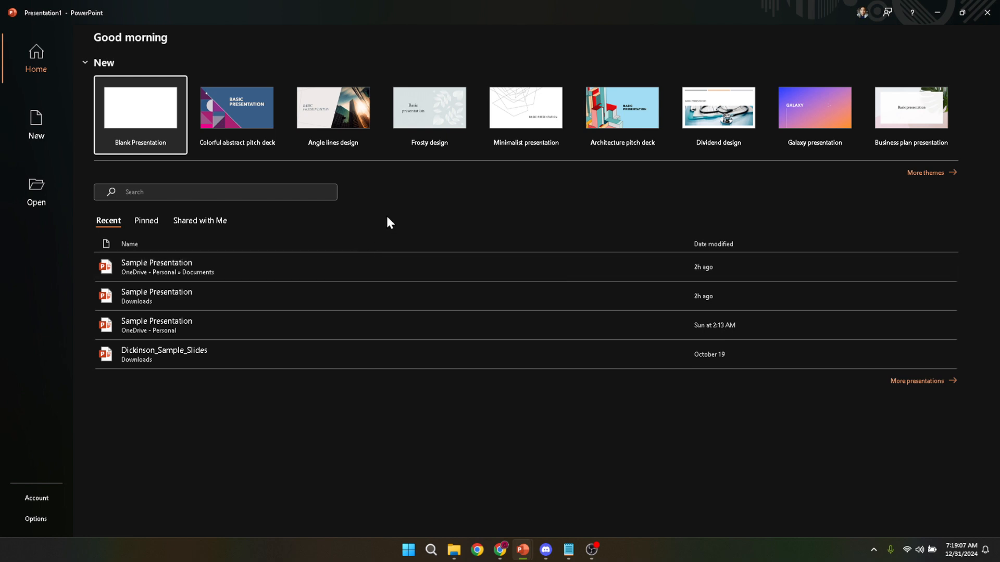
mouse_move(419, 226)
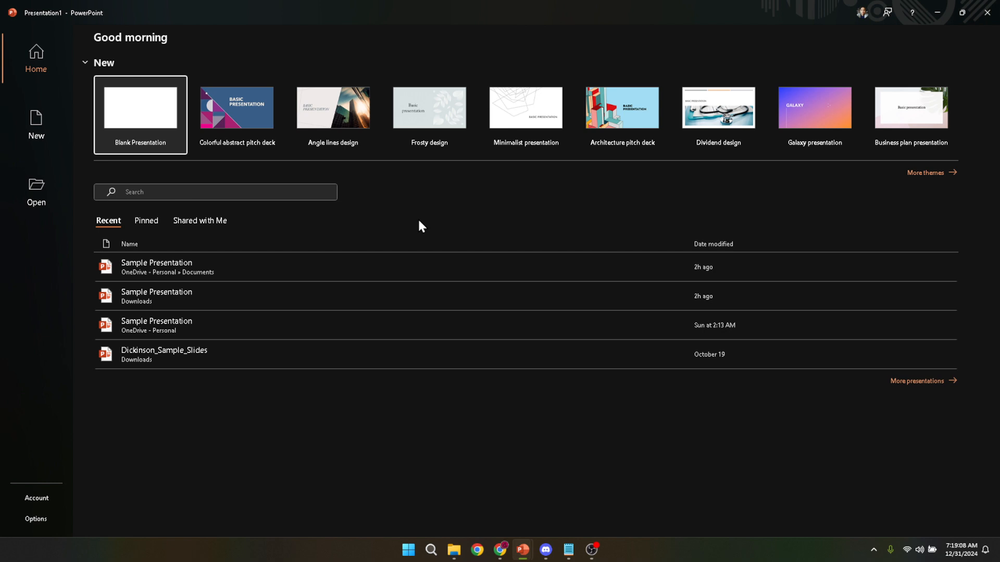
mouse_move(155, 148)
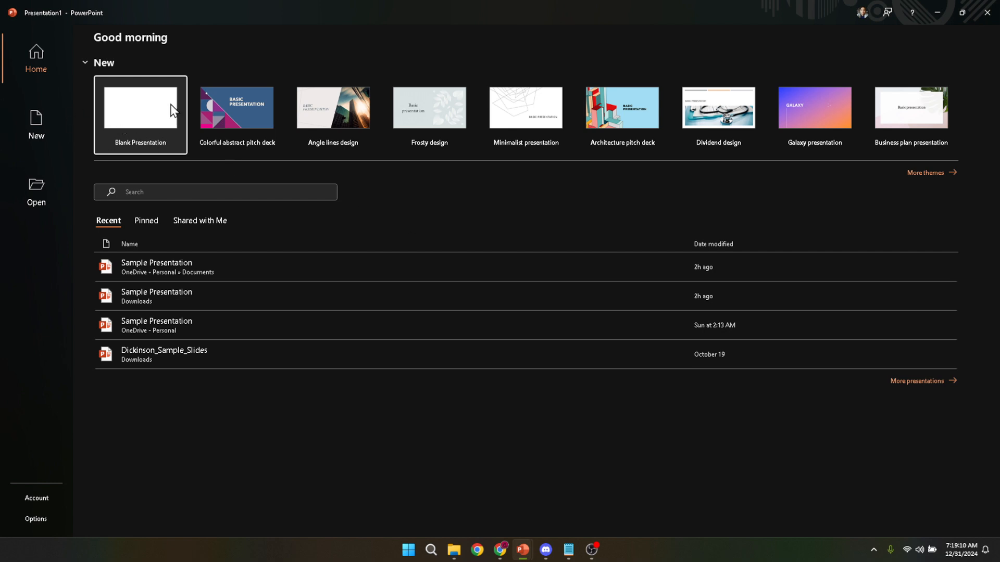
mouse_move(153, 112)
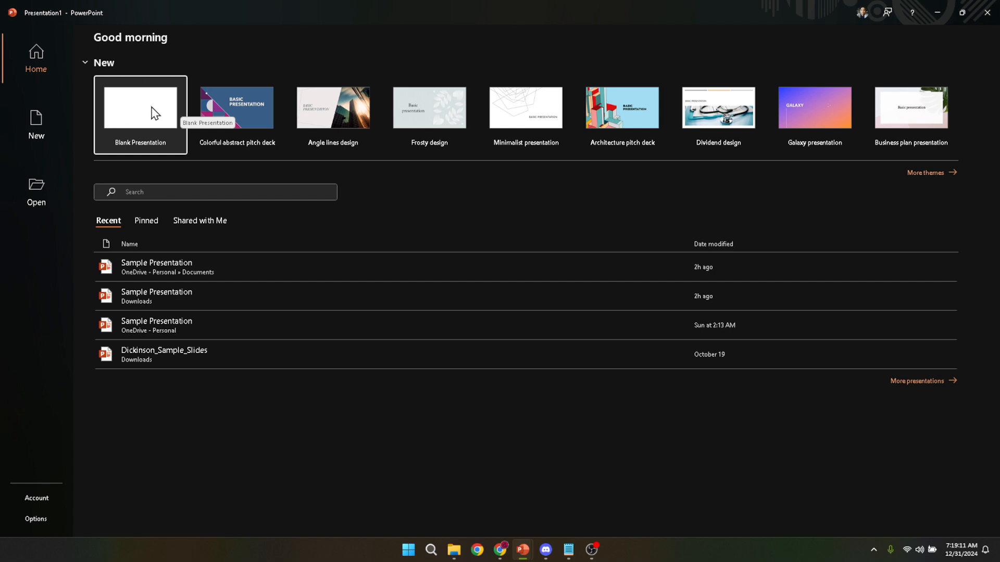
mouse_move(302, 307)
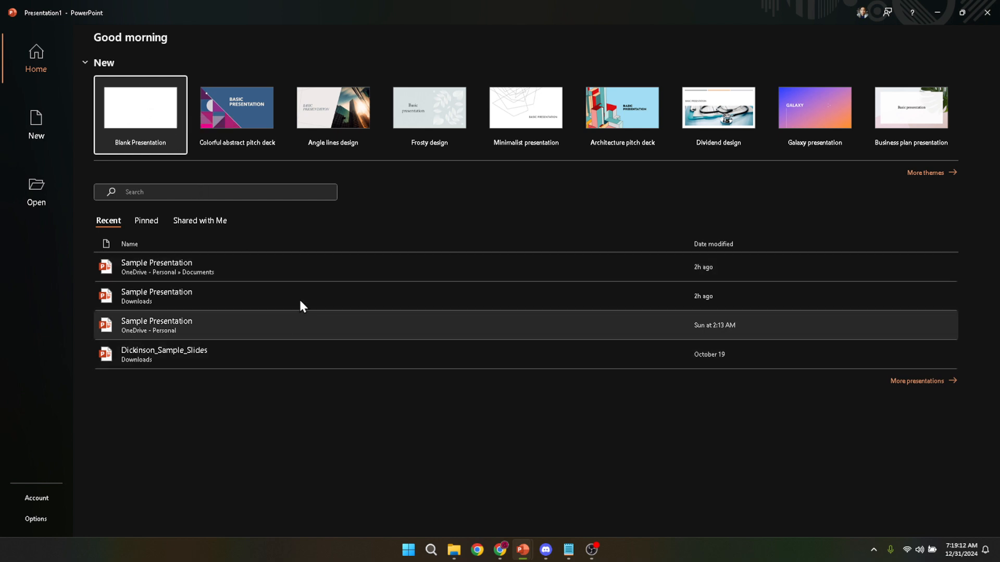
mouse_move(307, 310)
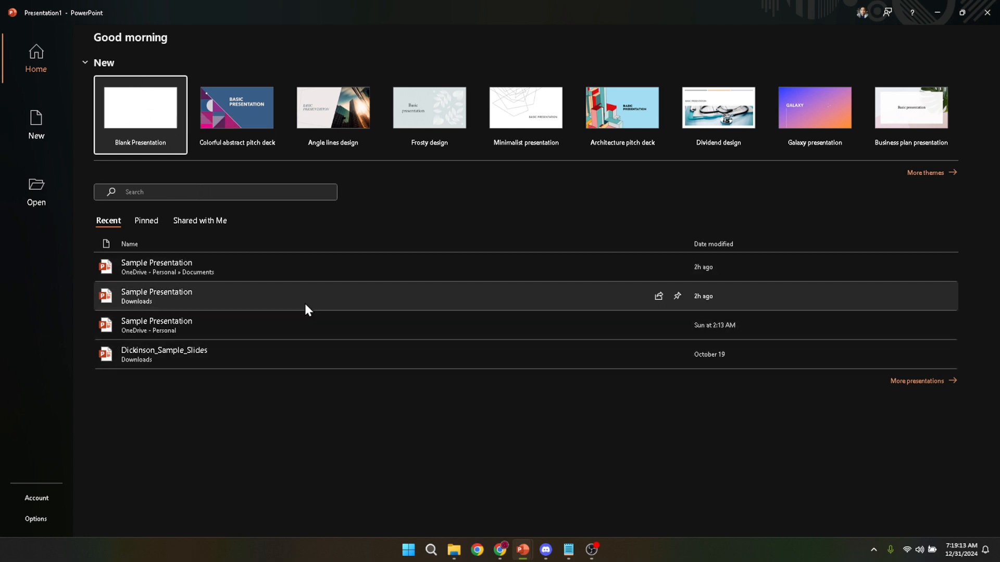
mouse_move(303, 310)
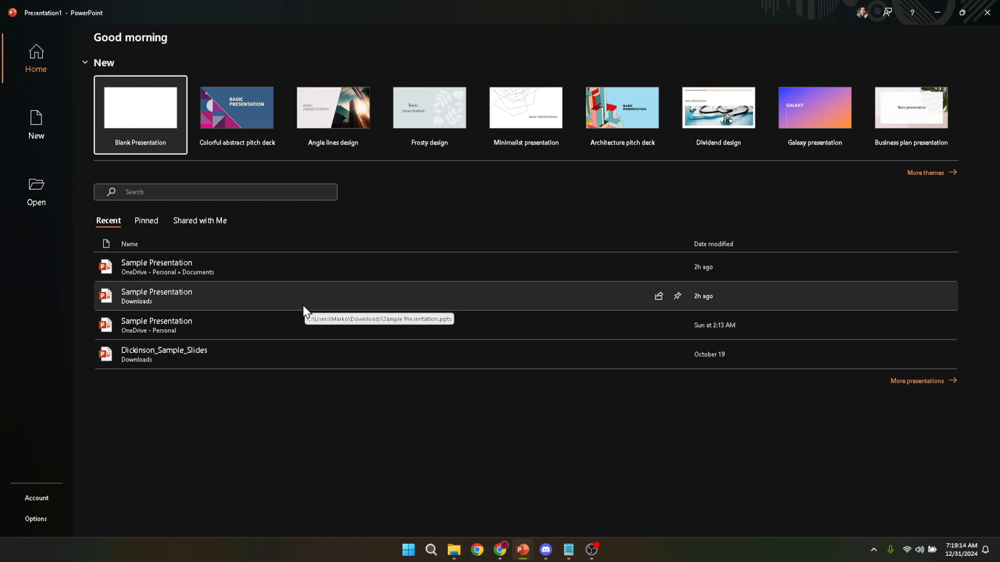
mouse_move(308, 294)
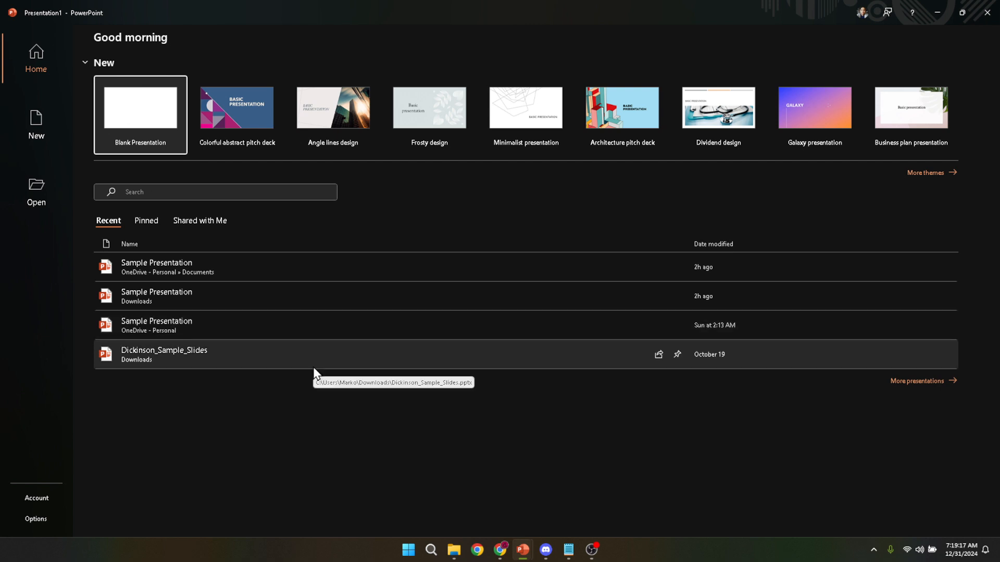
mouse_move(309, 438)
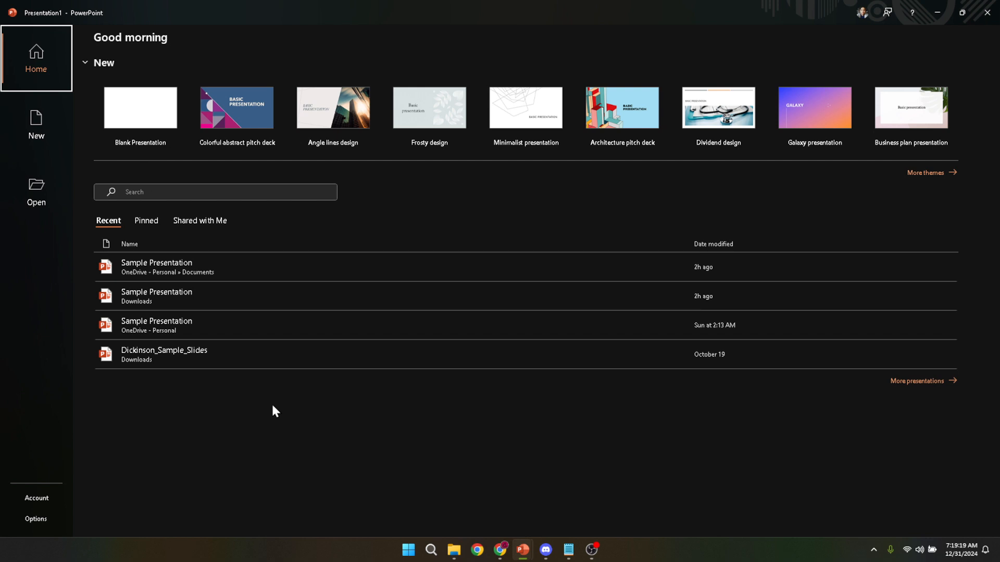
mouse_move(213, 302)
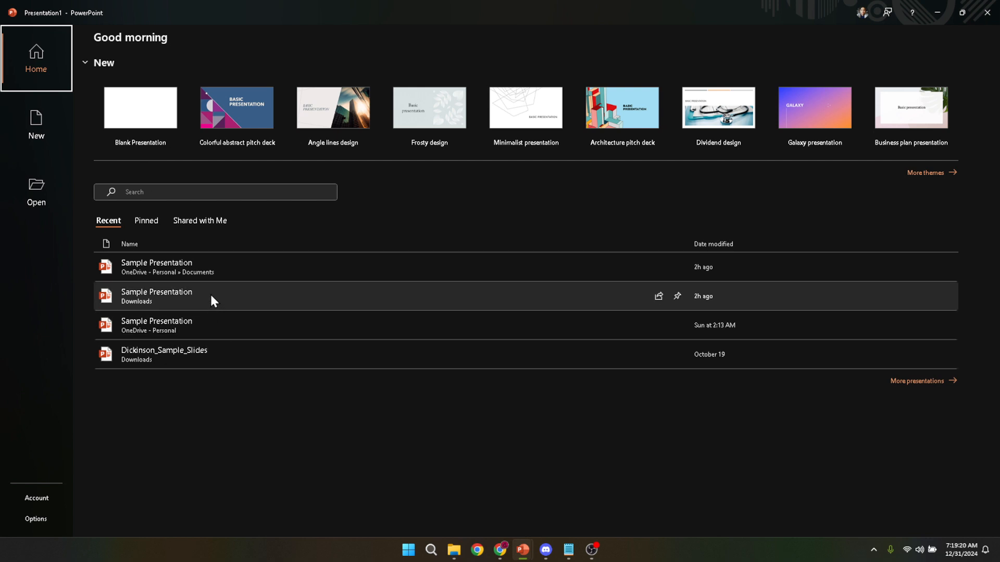
mouse_move(144, 296)
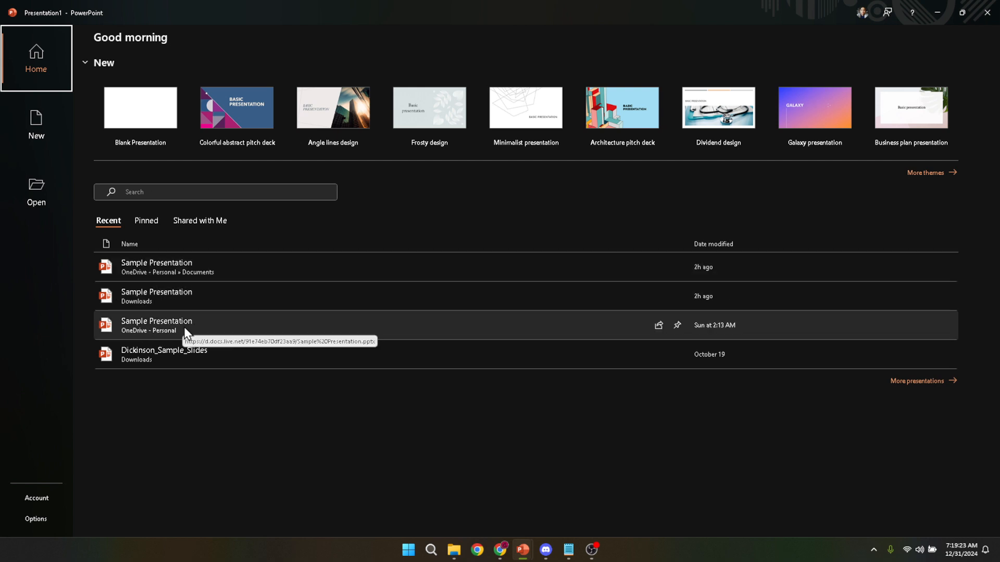
mouse_move(174, 361)
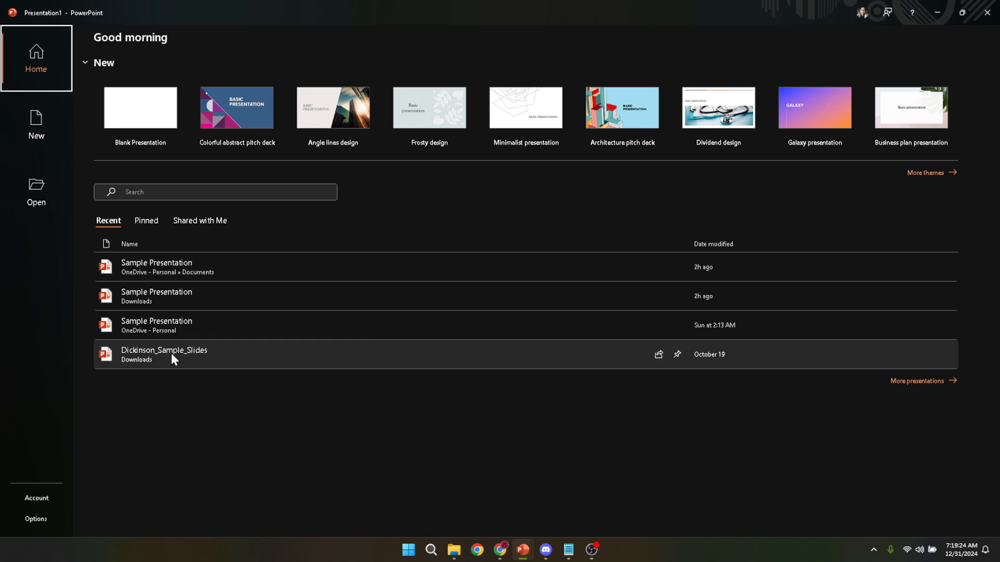
mouse_move(195, 326)
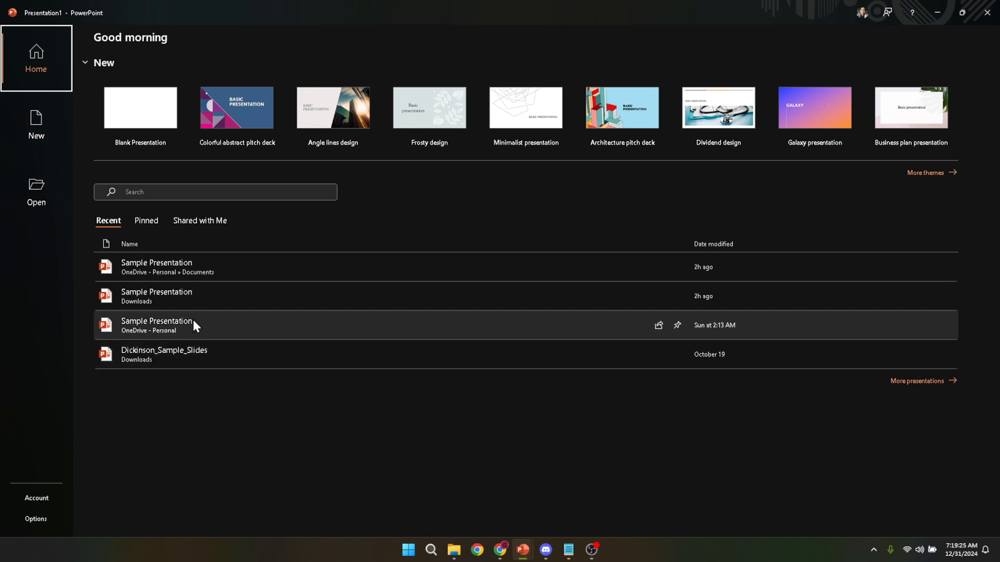
mouse_move(202, 270)
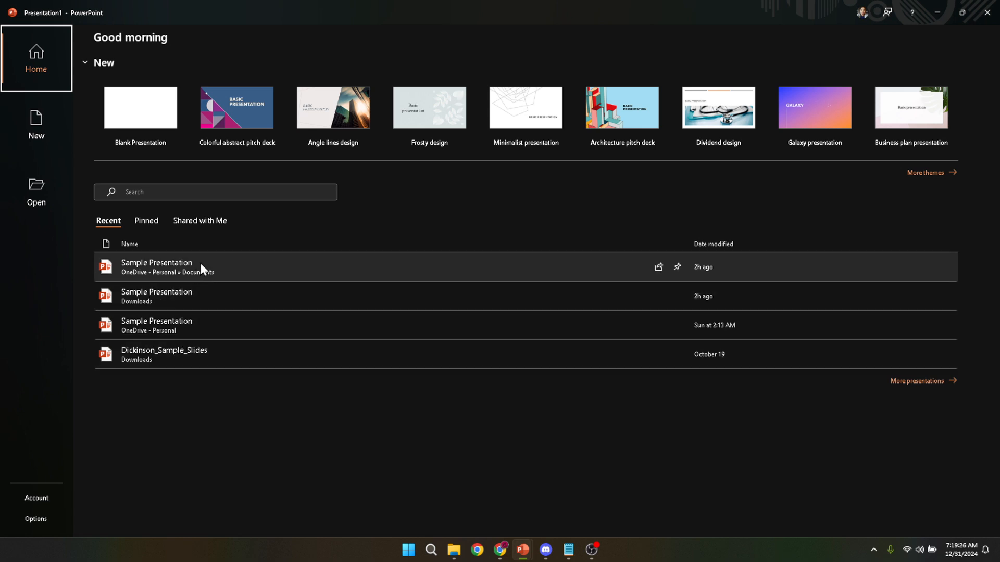
mouse_move(185, 272)
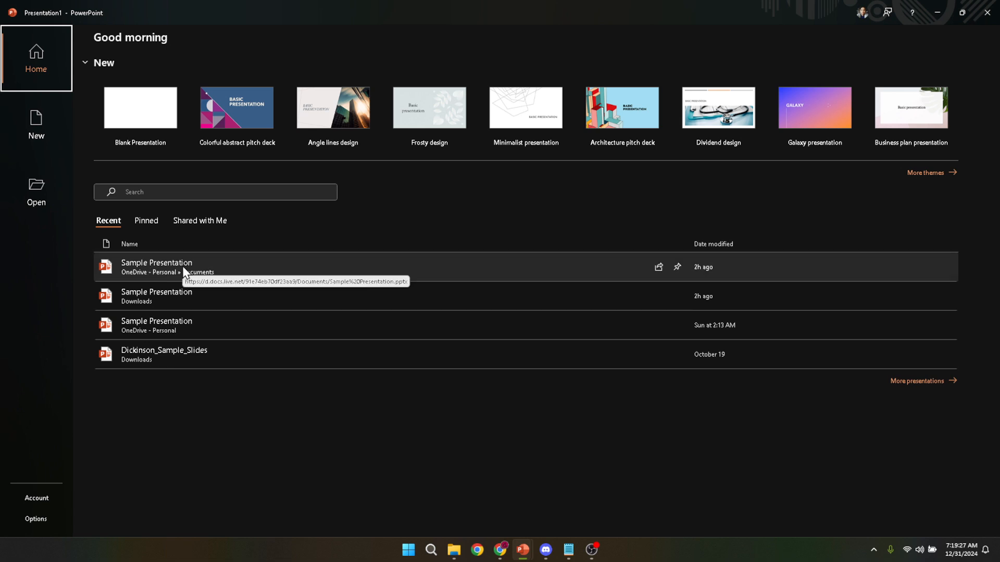
mouse_move(275, 275)
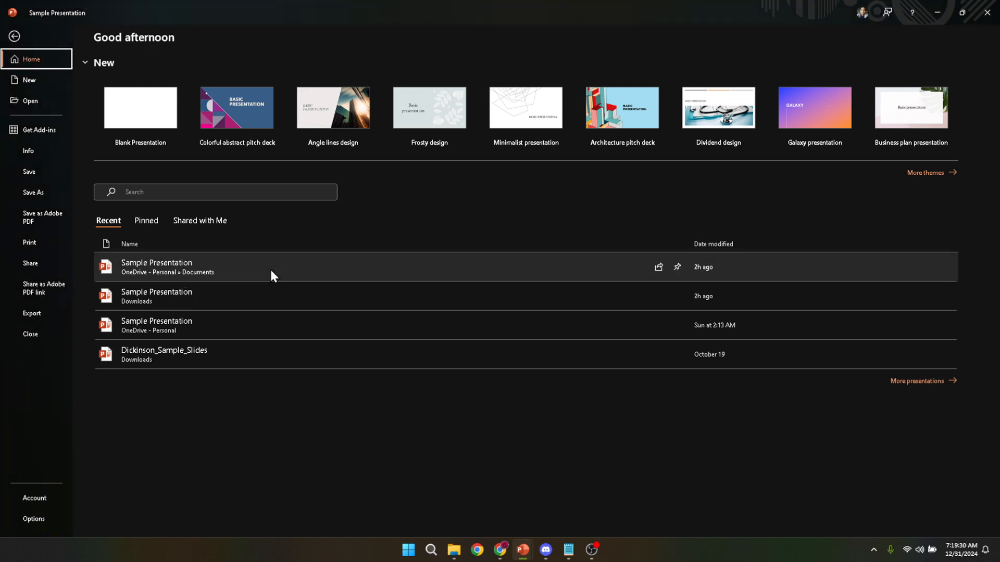
- Open 'Sample Presentation' from the recent files to show its title slide
double_click(156, 268)
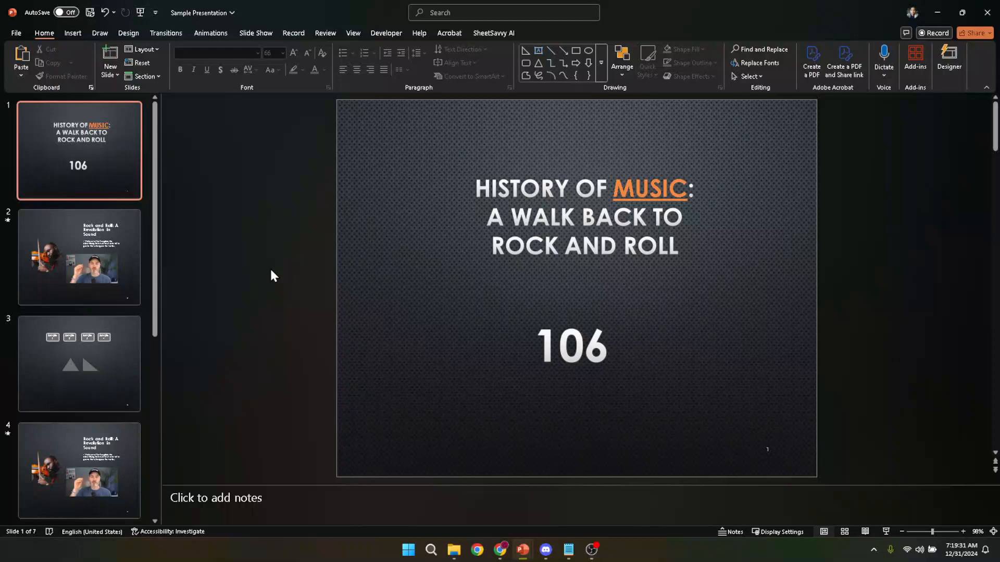
mouse_move(427, 270)
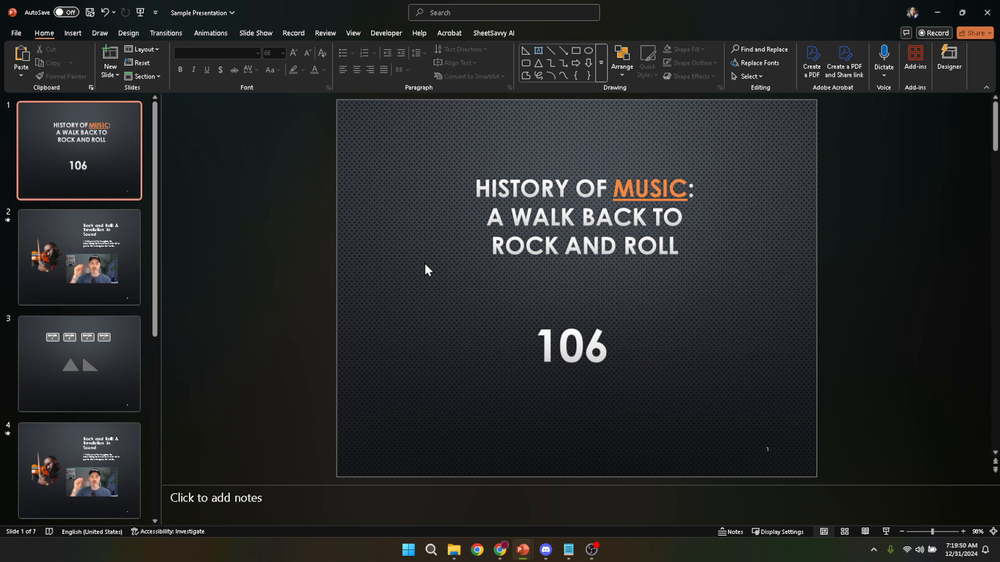
mouse_move(437, 269)
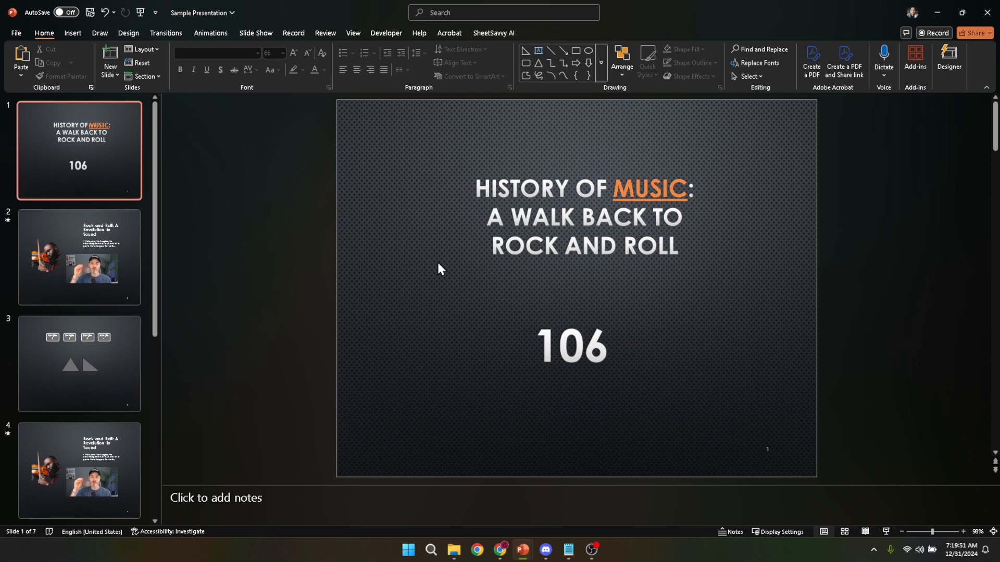
mouse_move(561, 176)
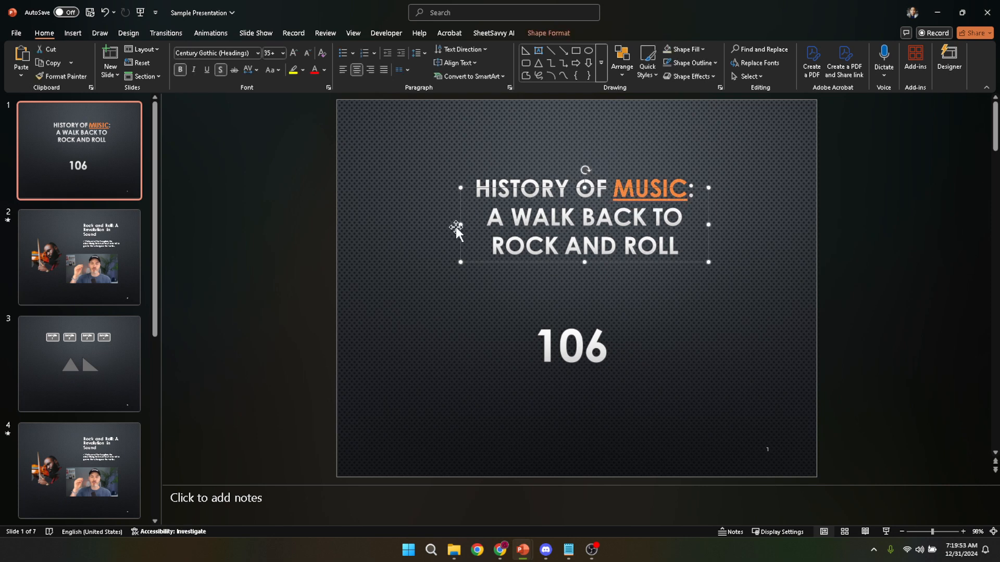
mouse_move(452, 232)
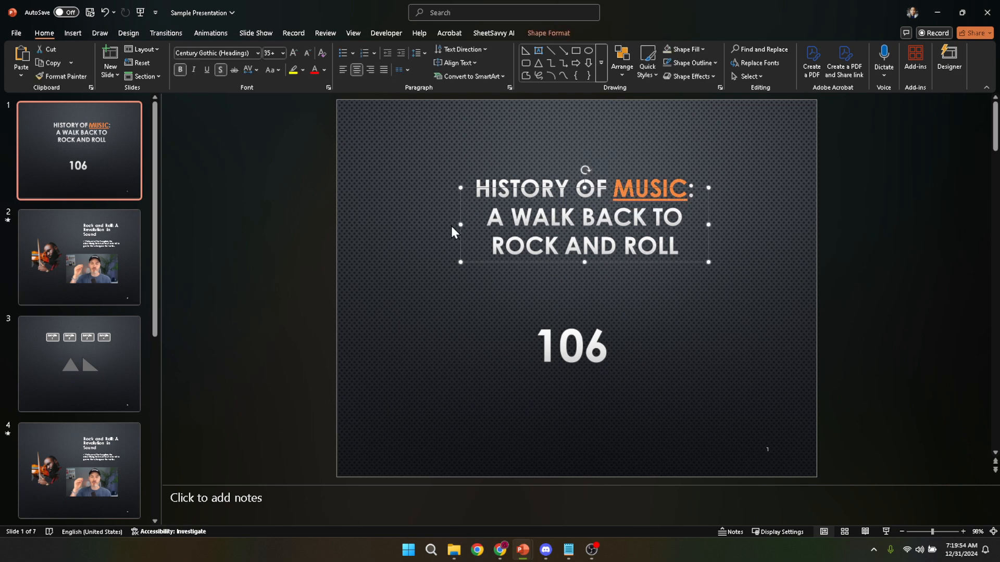
left_click(428, 233)
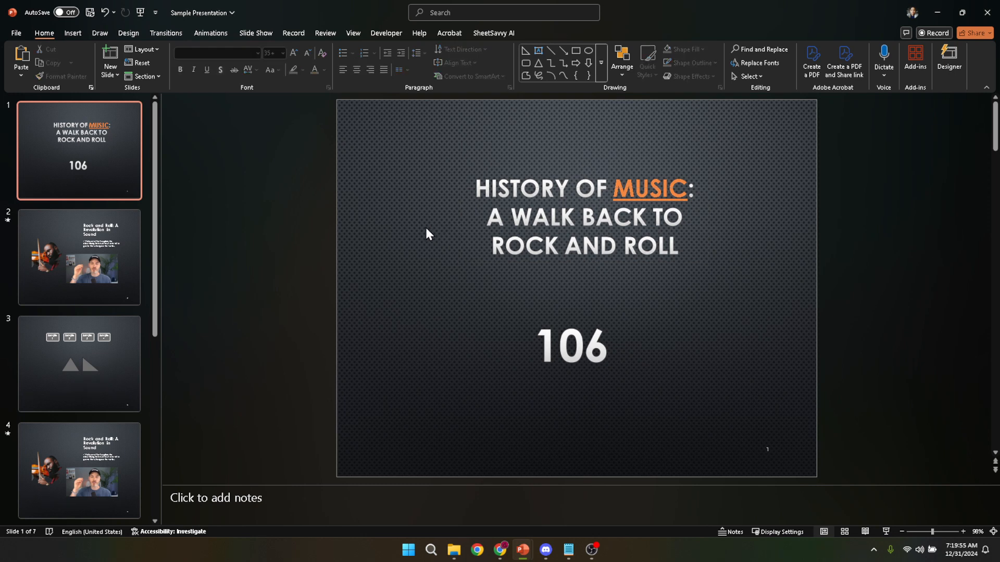
mouse_move(390, 198)
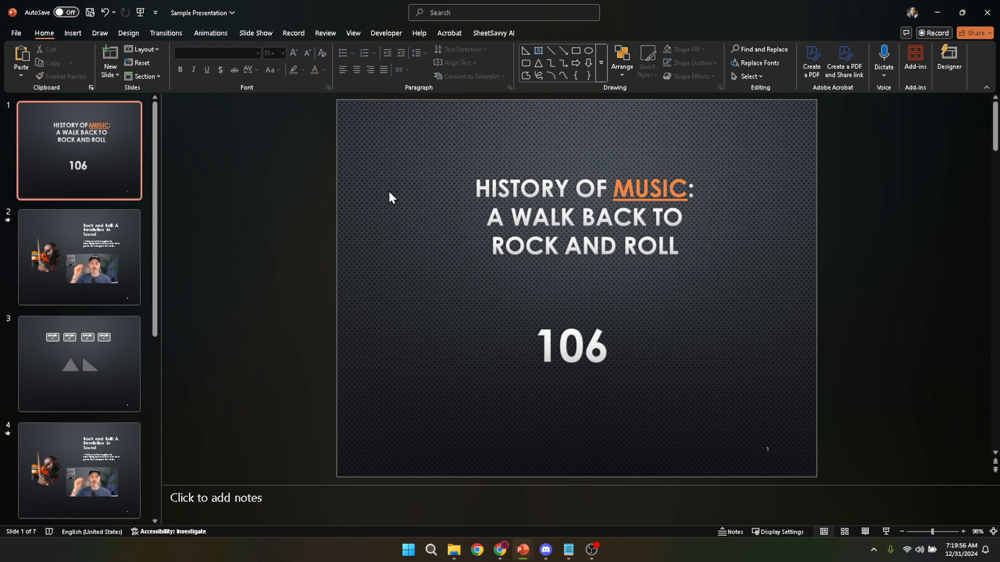
mouse_move(426, 206)
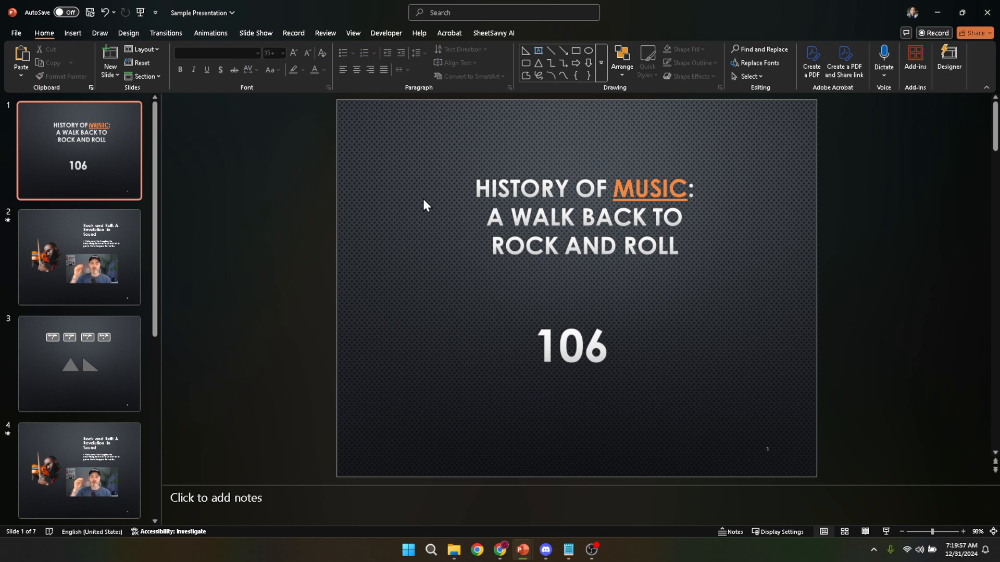
mouse_move(433, 222)
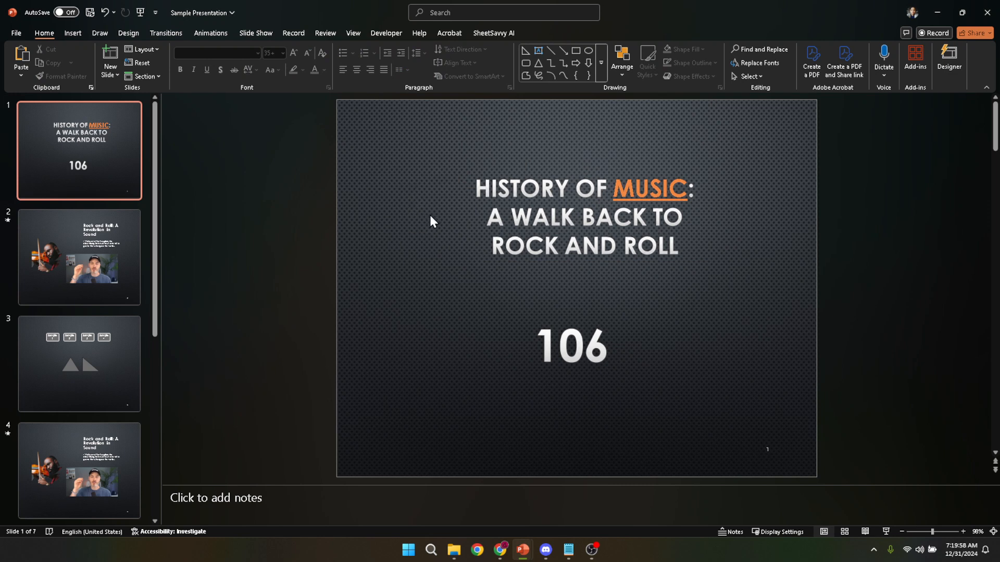
mouse_move(408, 218)
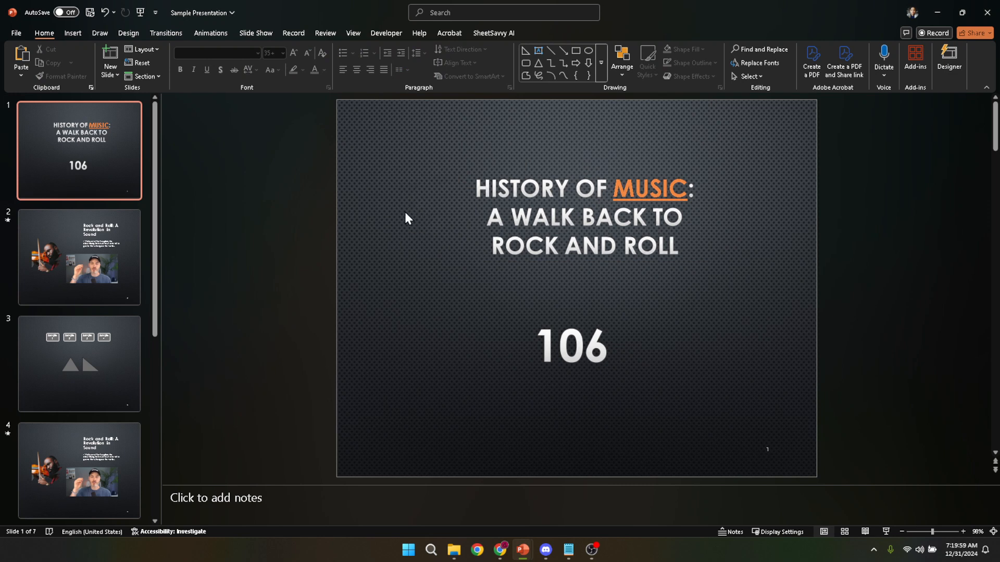
mouse_move(20, 41)
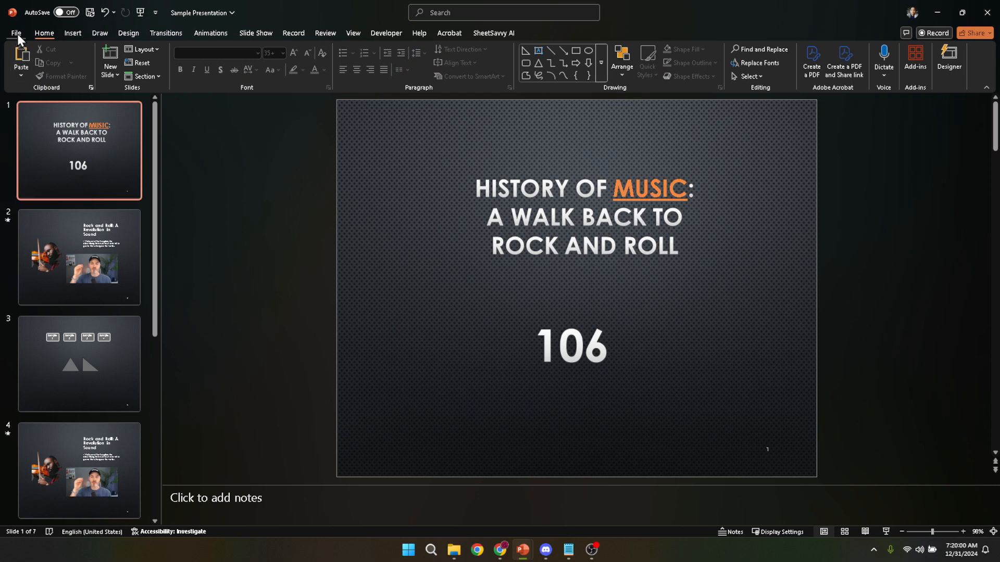
- Go to the File tab's Home page listing new templates and recent presentations
left_click(17, 33)
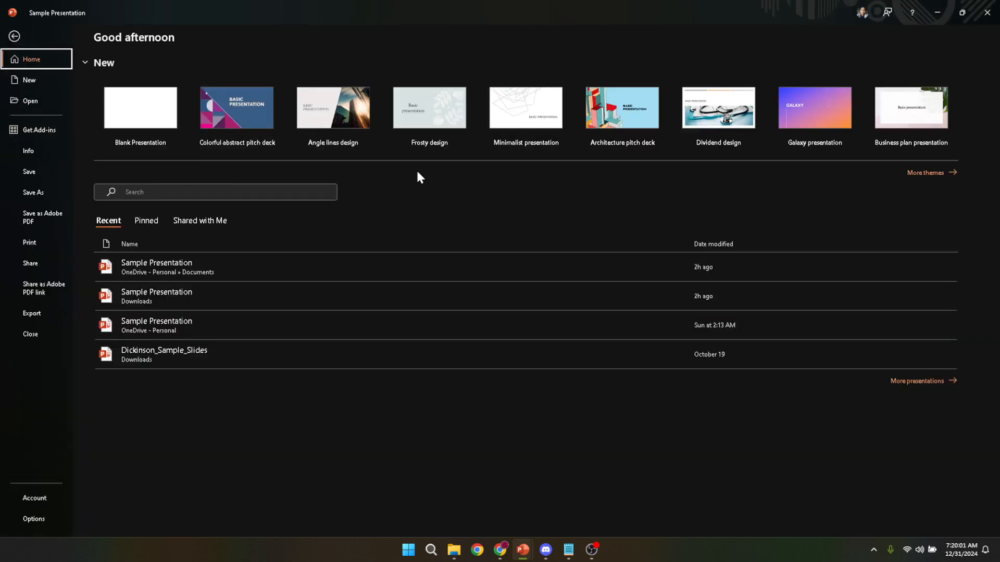
mouse_move(506, 426)
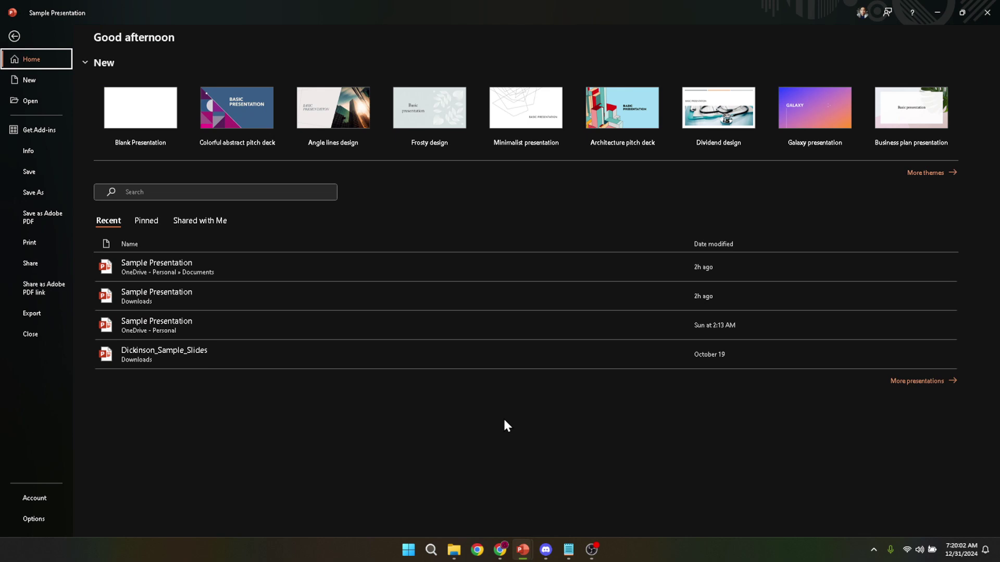
mouse_move(576, 337)
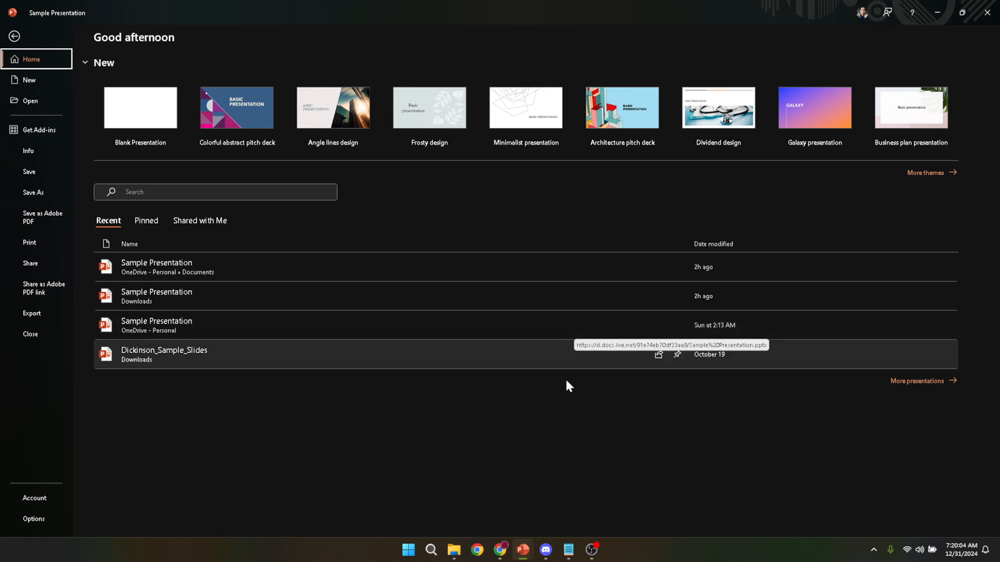
mouse_move(570, 408)
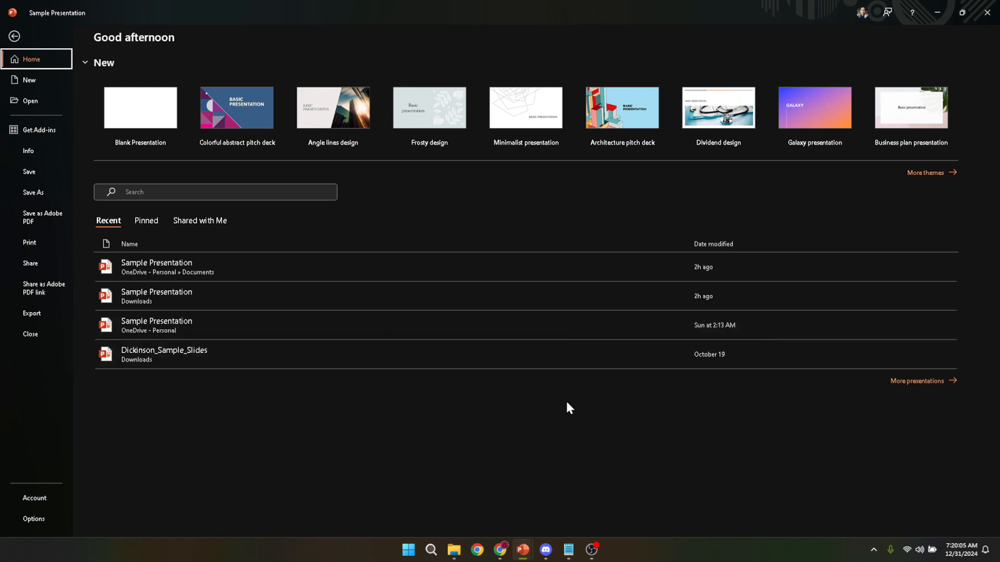